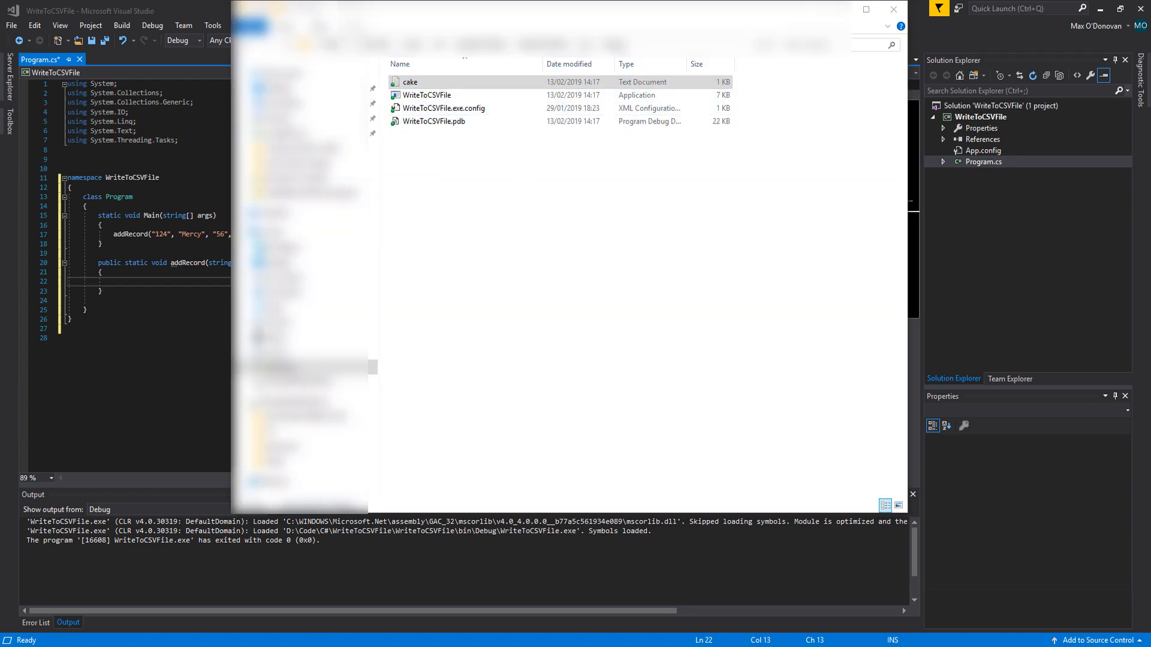
# - View cake.txt in Notepad, highlighting the age value 17 and selecting all four records
pyautogui.doubleClick(408, 82)
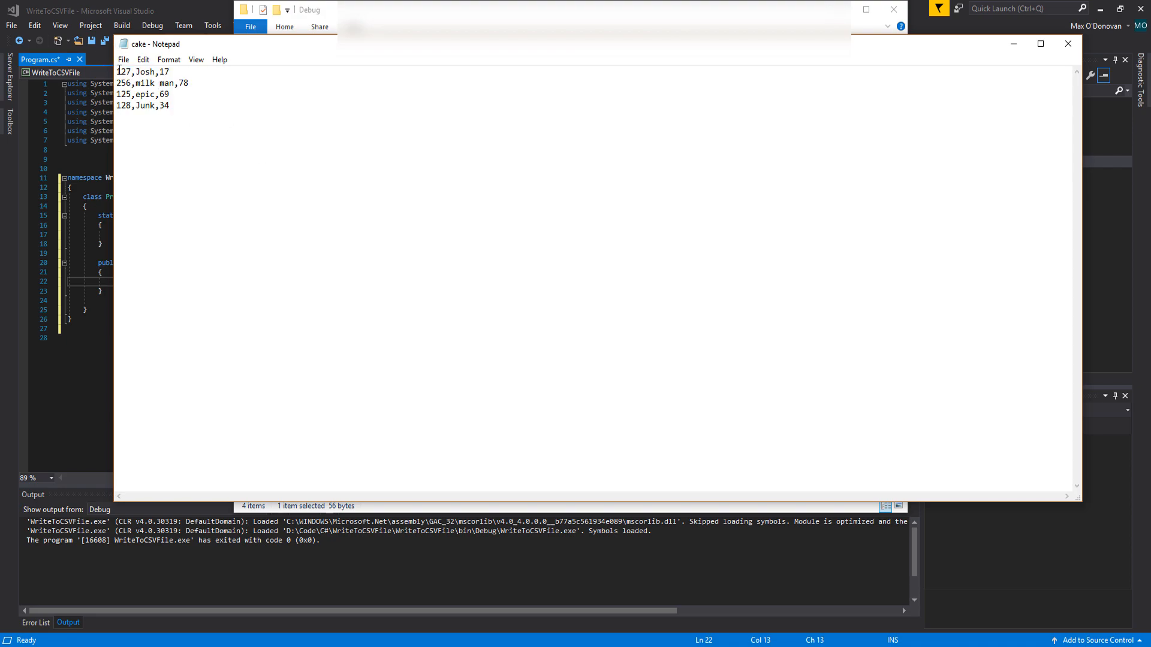
pyautogui.doubleClick(123, 72)
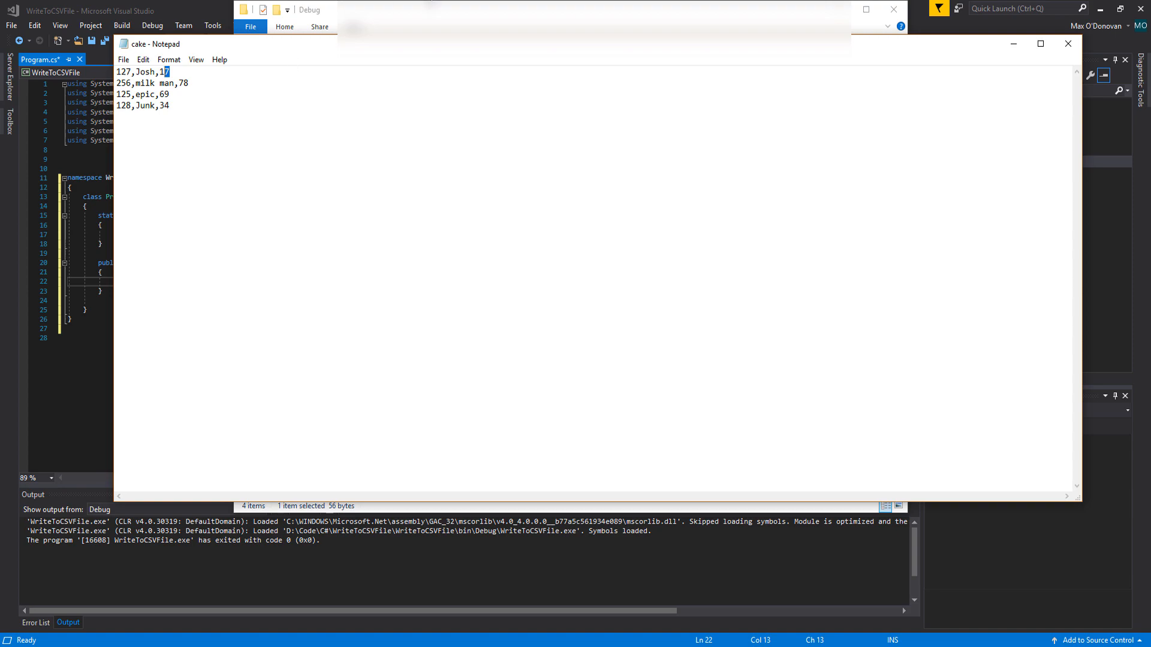
pyautogui.press('ctrl+a')
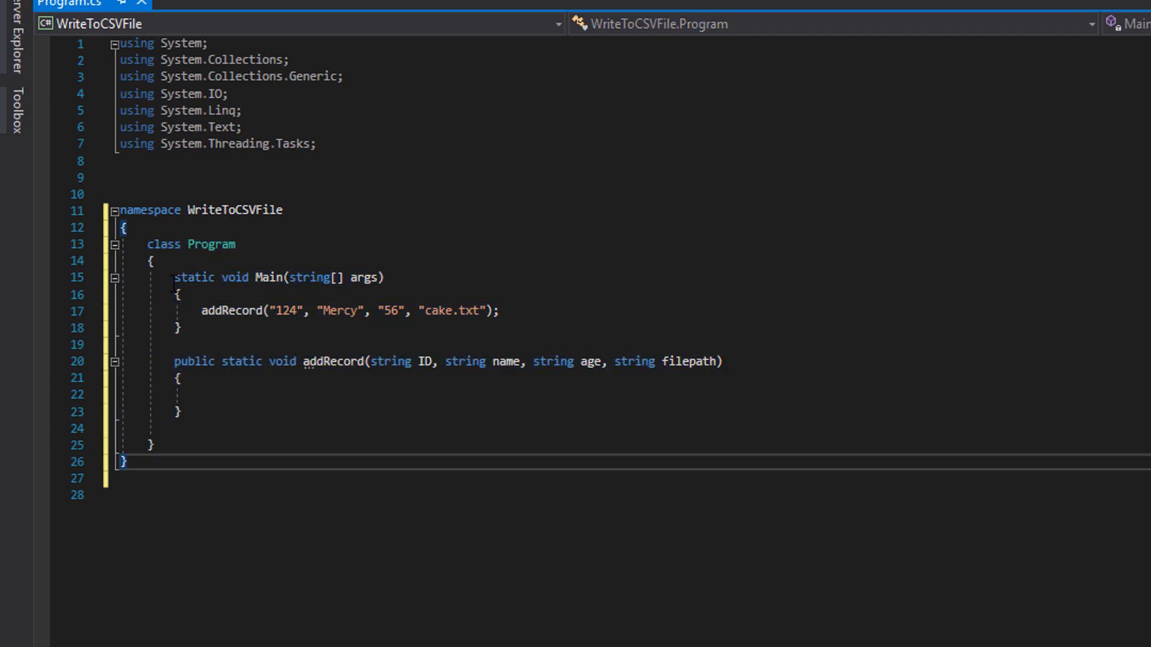
pyautogui.moveTo(171, 361); pyautogui.dragTo(181, 411)
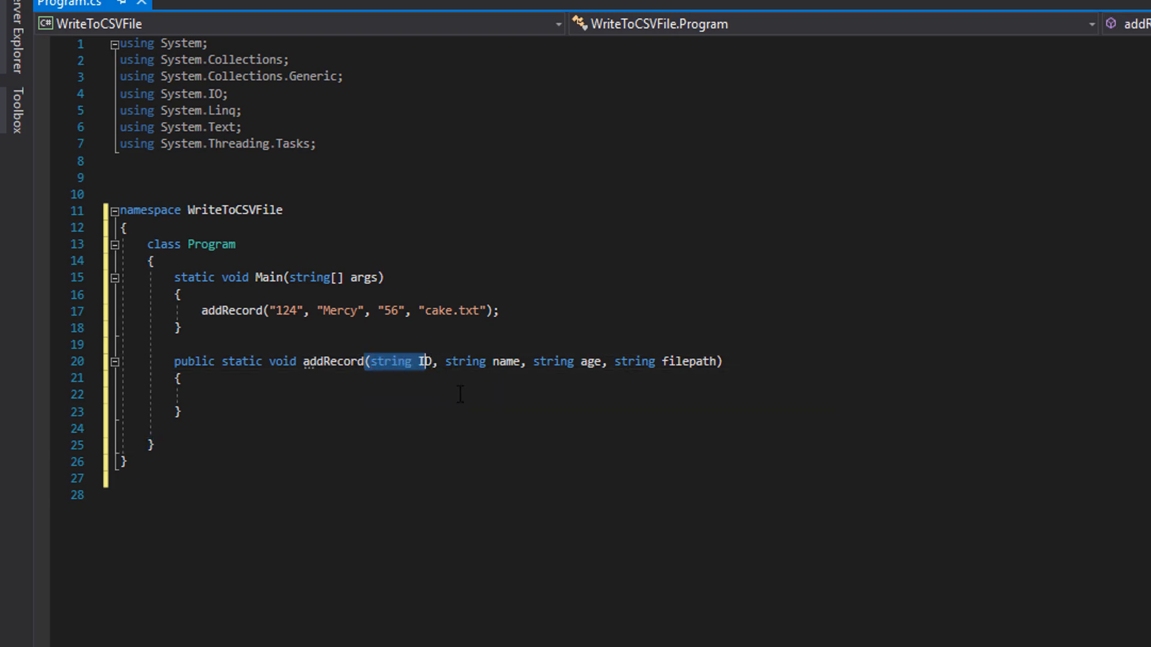
pyautogui.click(536, 361)
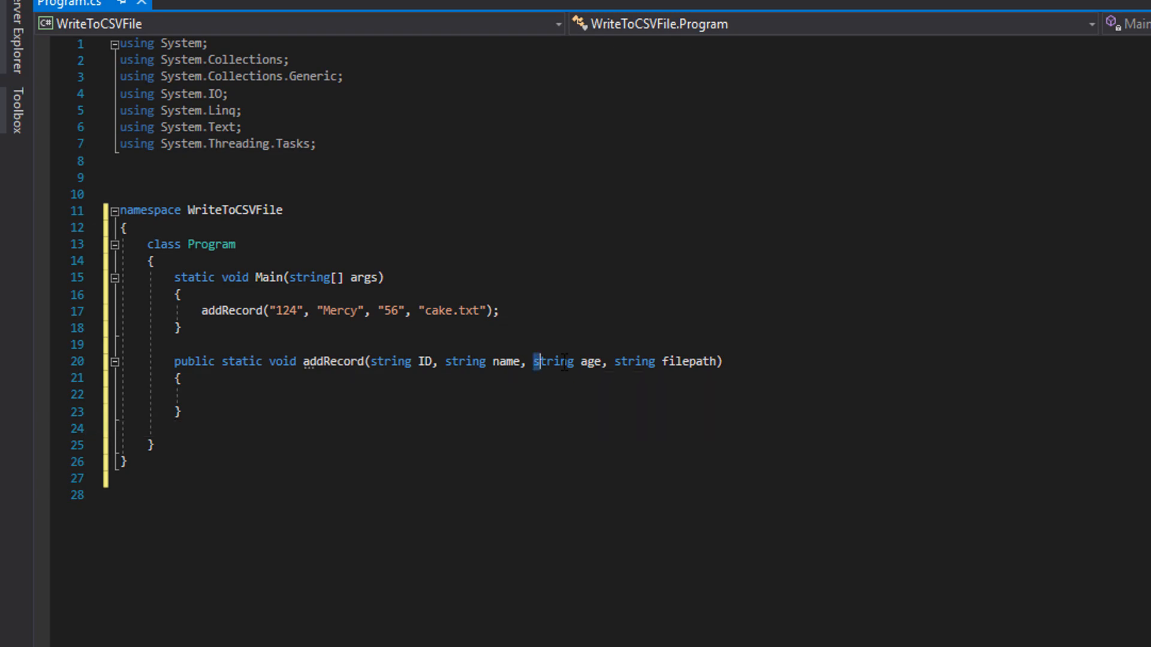
pyautogui.doubleClick(590, 361)
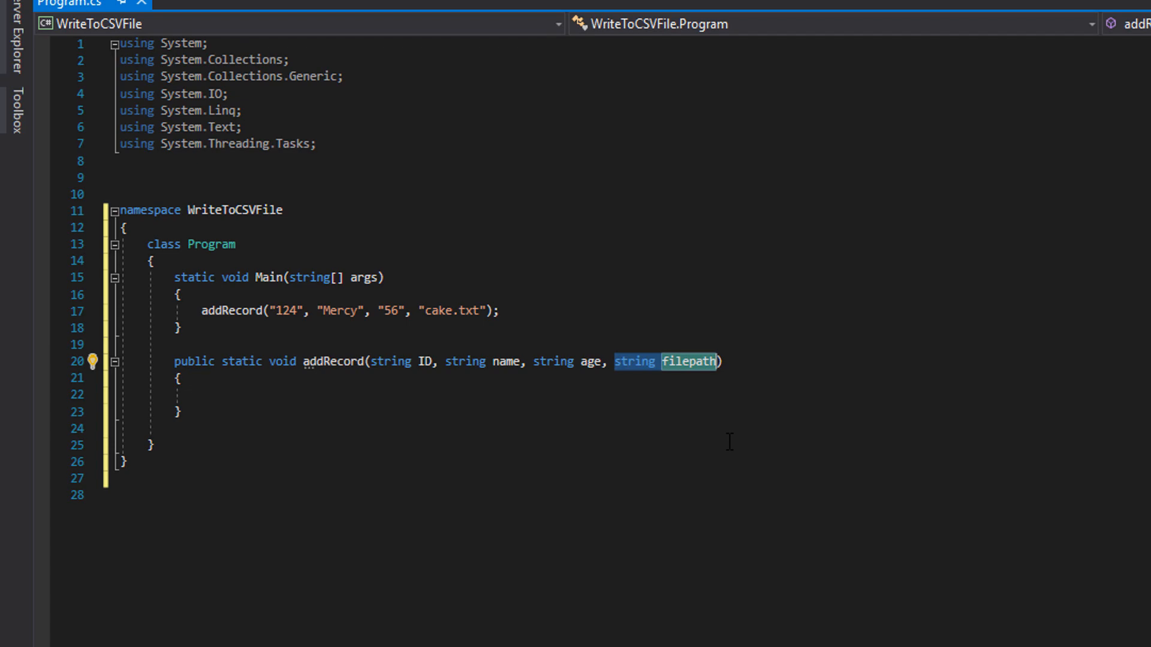
pyautogui.click(331, 394)
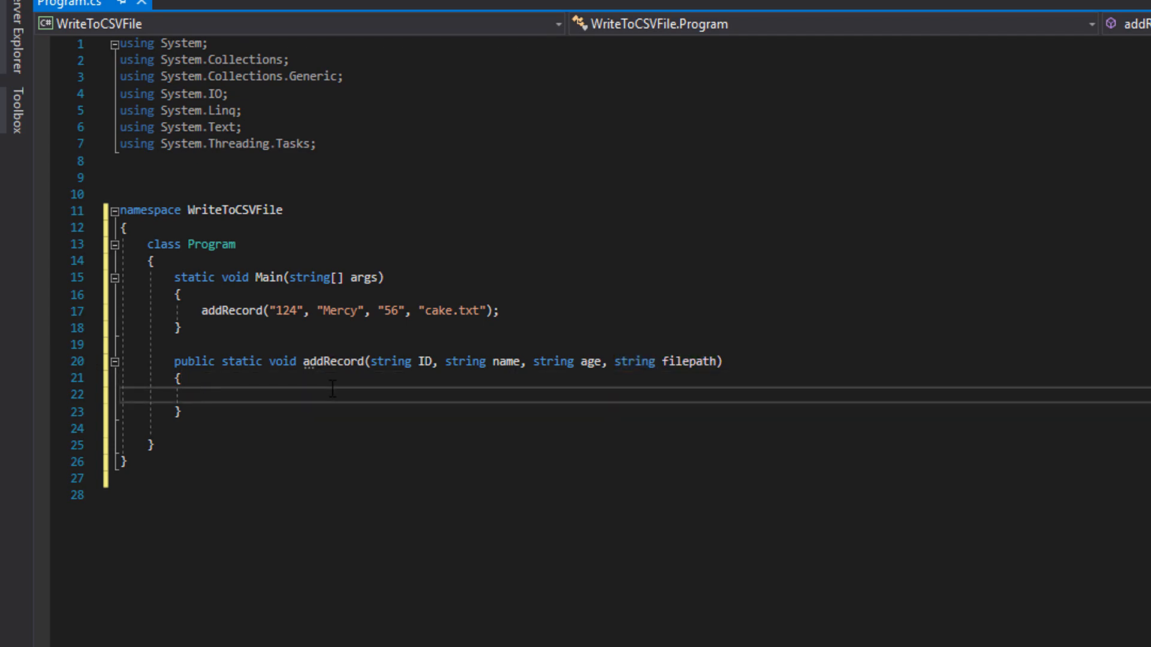
pyautogui.moveTo(351, 400)
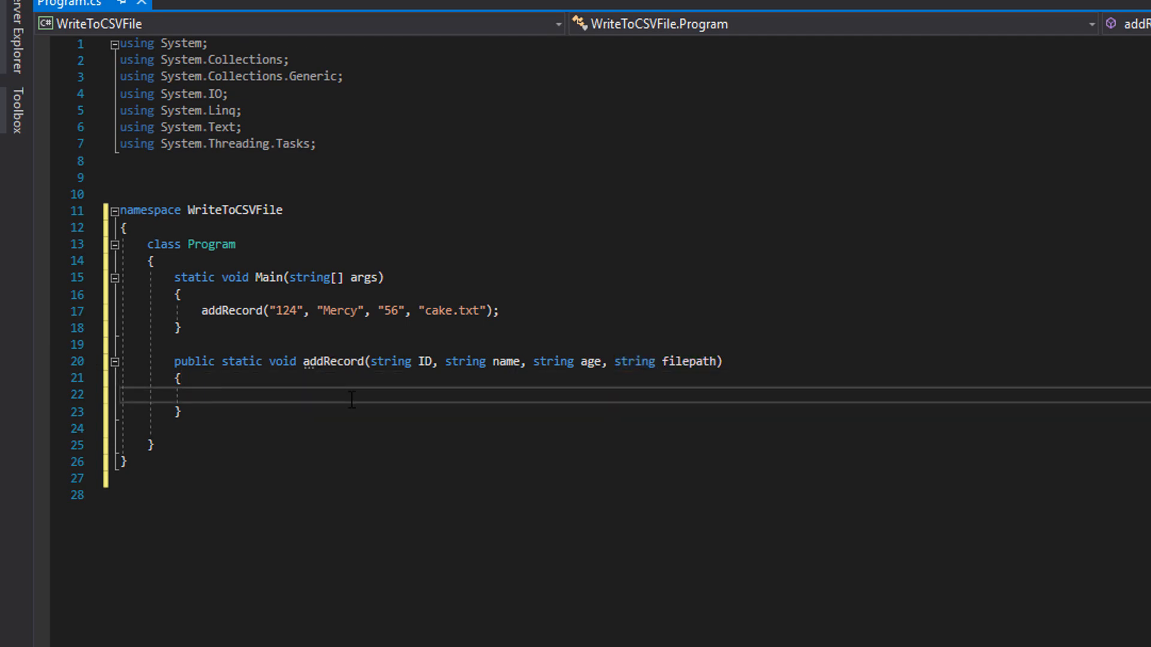
# - Add a try block with catch(Exception ex) throwing ApplicationException "This program did an oopsie :"
pyautogui.write('try')
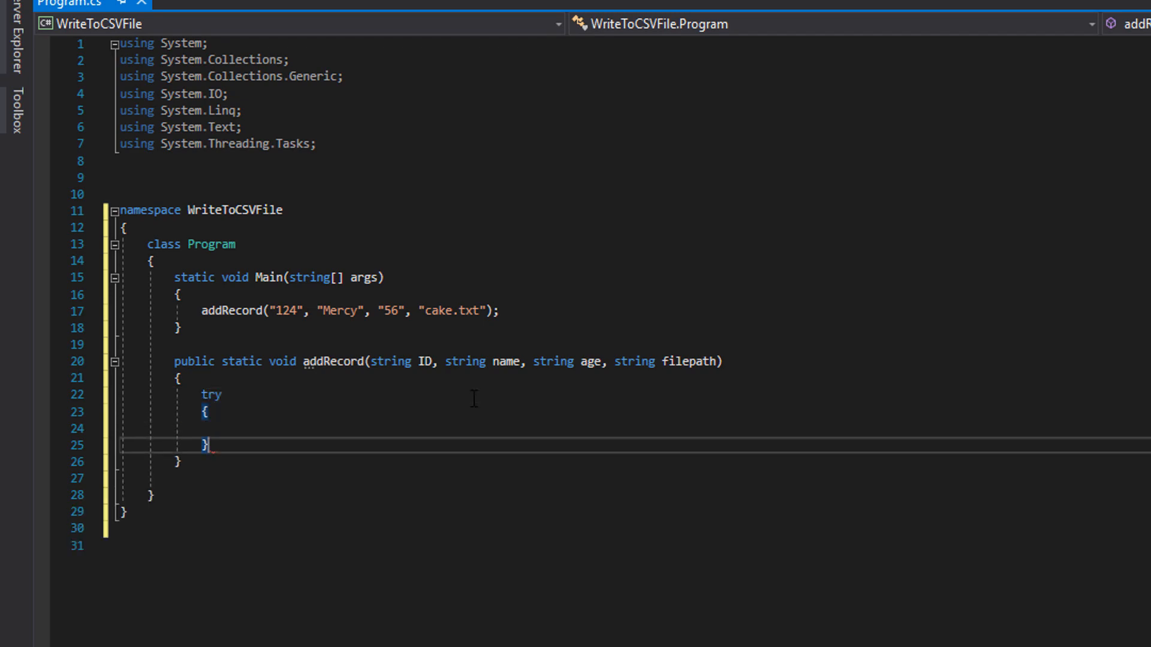
pyautogui.write('catch()')
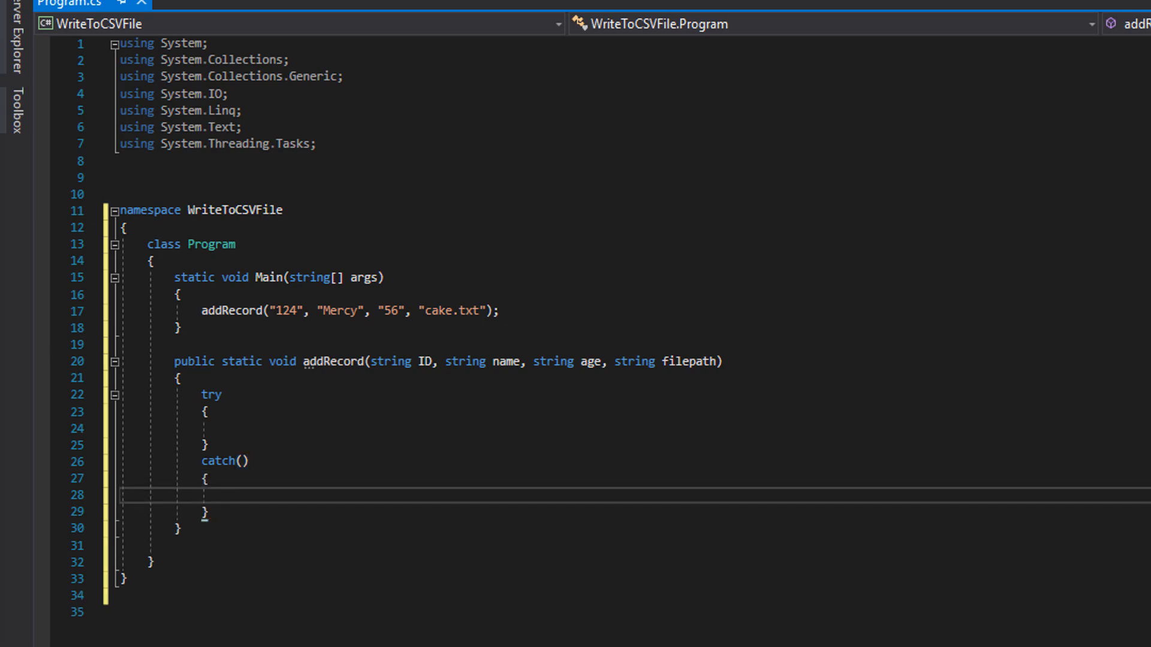
pyautogui.write('Exception ex')
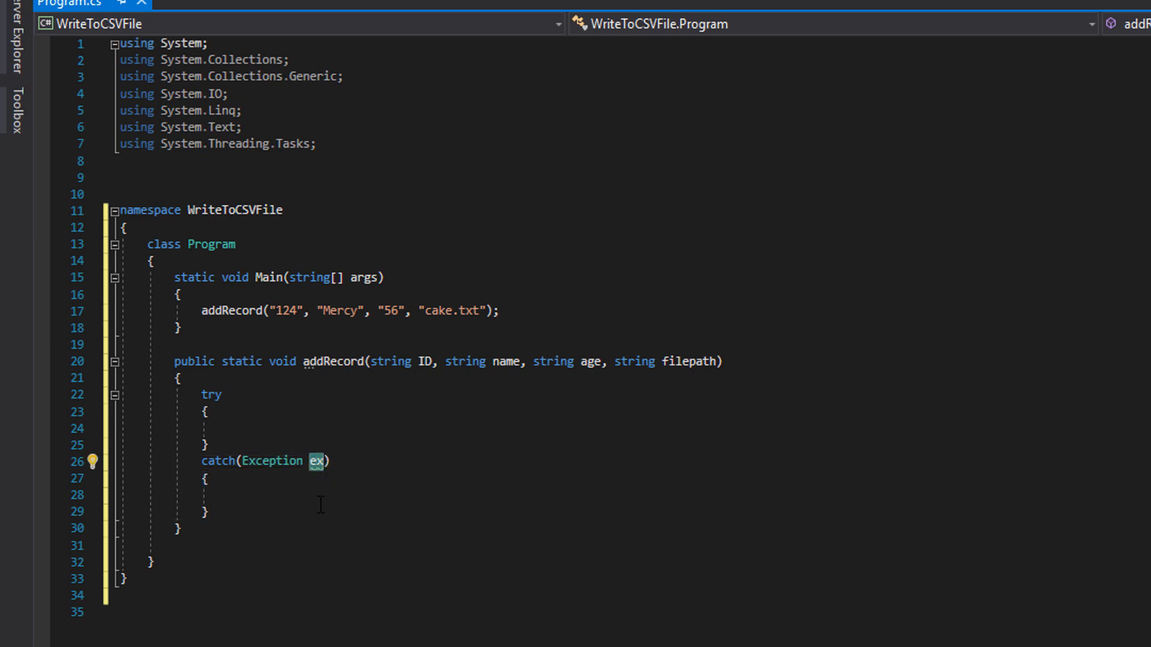
pyautogui.click(169, 506)
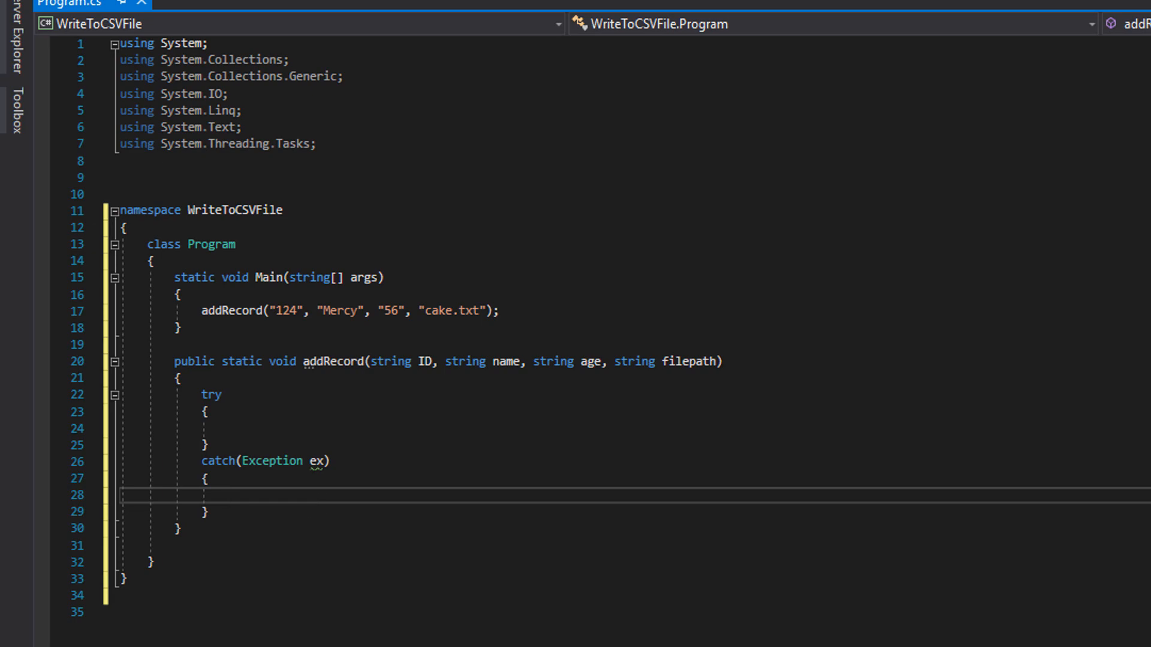
pyautogui.write('throw new ApplicationException("This program did an oopsie :", ex);')
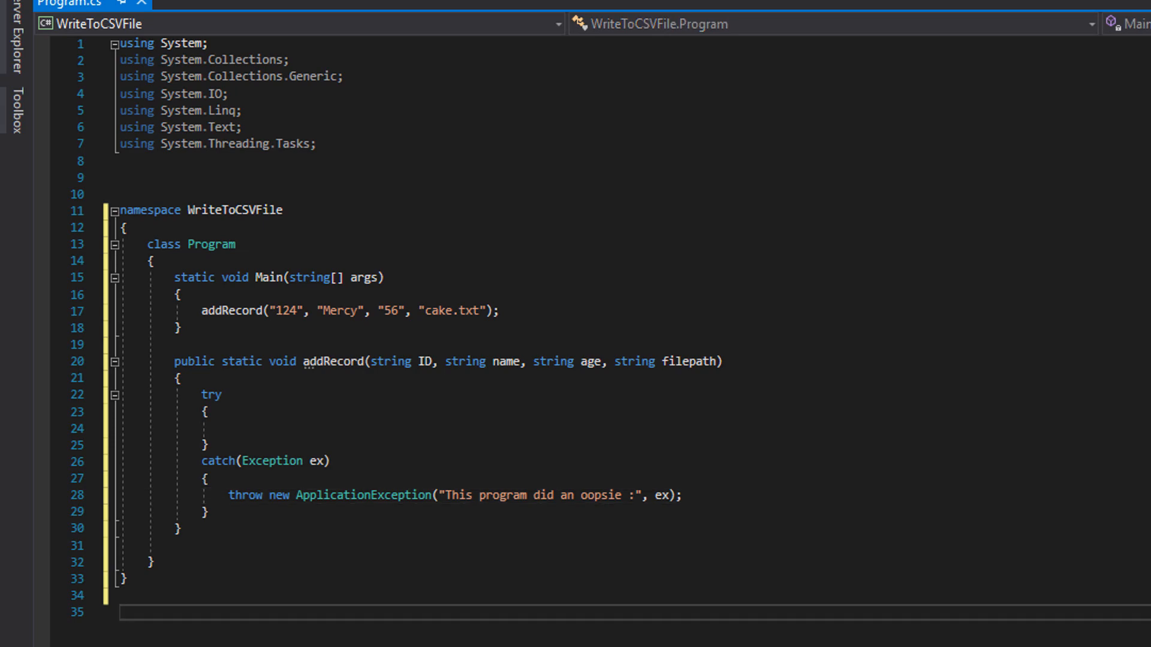
pyautogui.moveTo(266, 426)
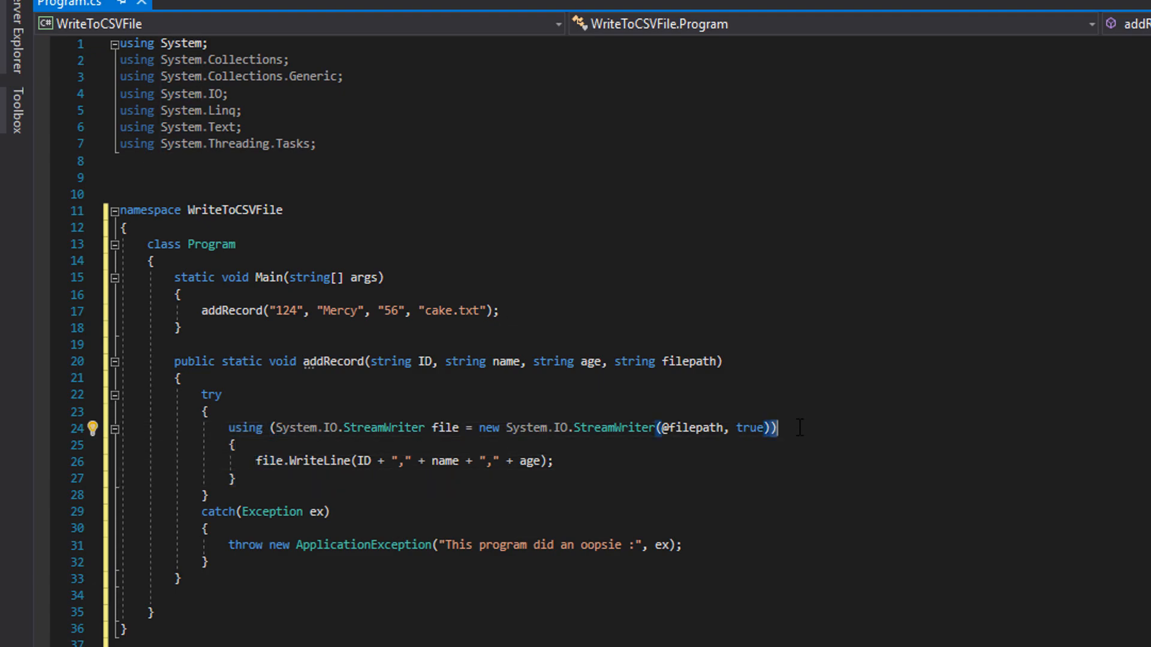
pyautogui.doubleClick(290, 428)
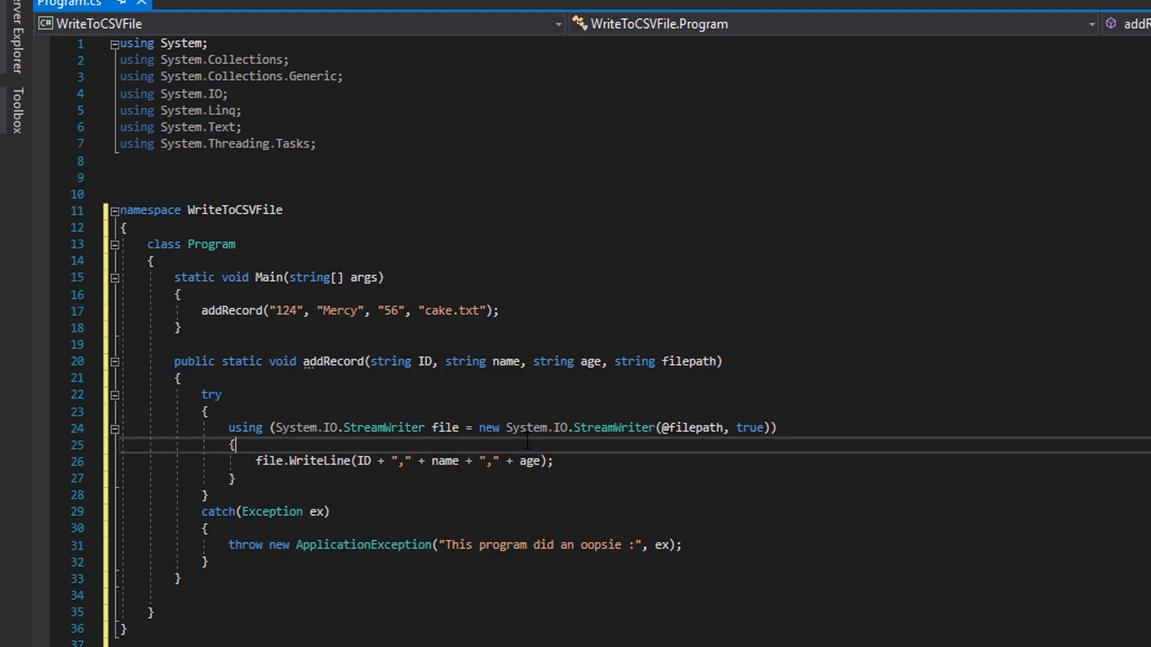
pyautogui.doubleClick(604, 427)
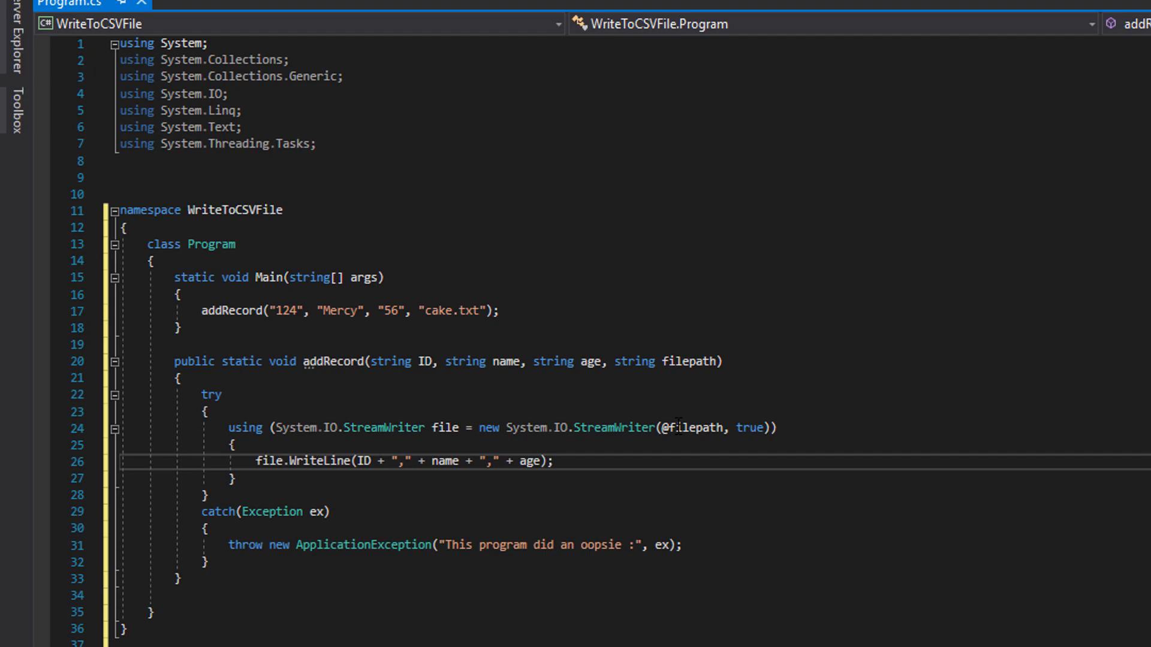
pyautogui.moveTo(668, 426); pyautogui.dragTo(774, 427)
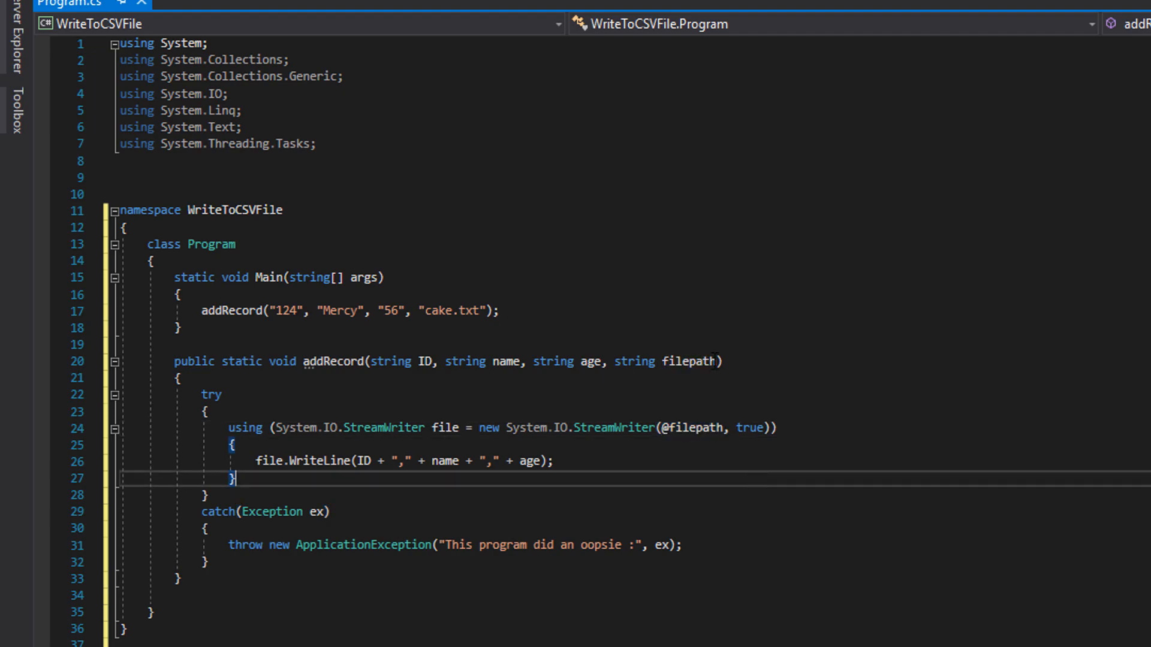
pyautogui.moveTo(691, 361)
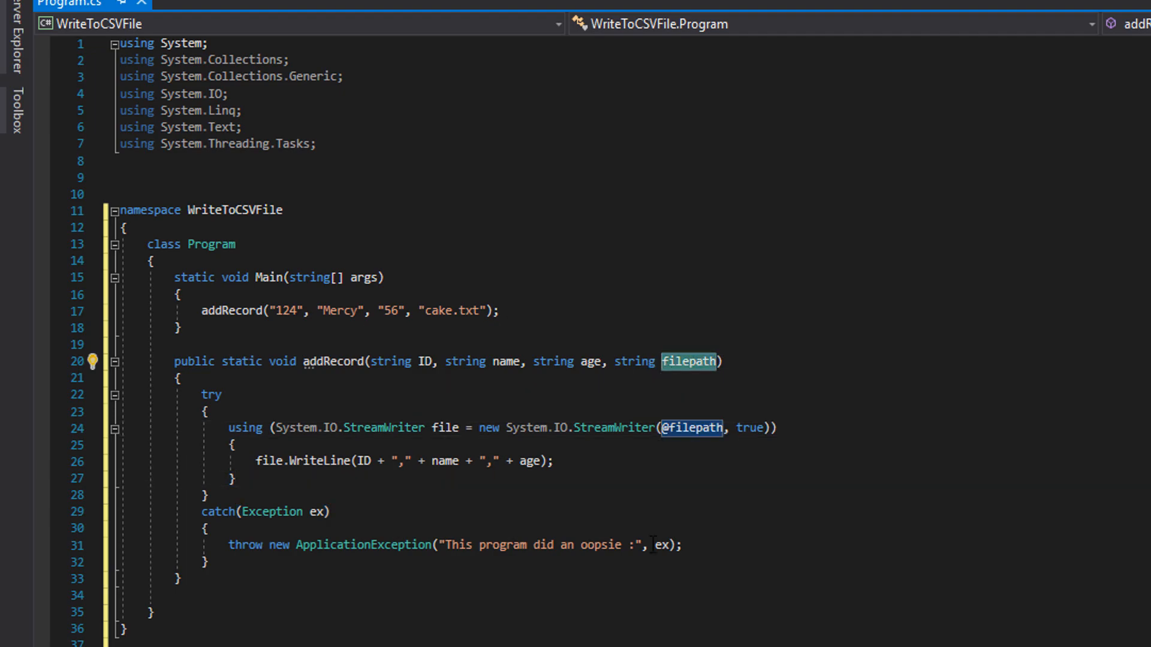
pyautogui.moveTo(694, 426)
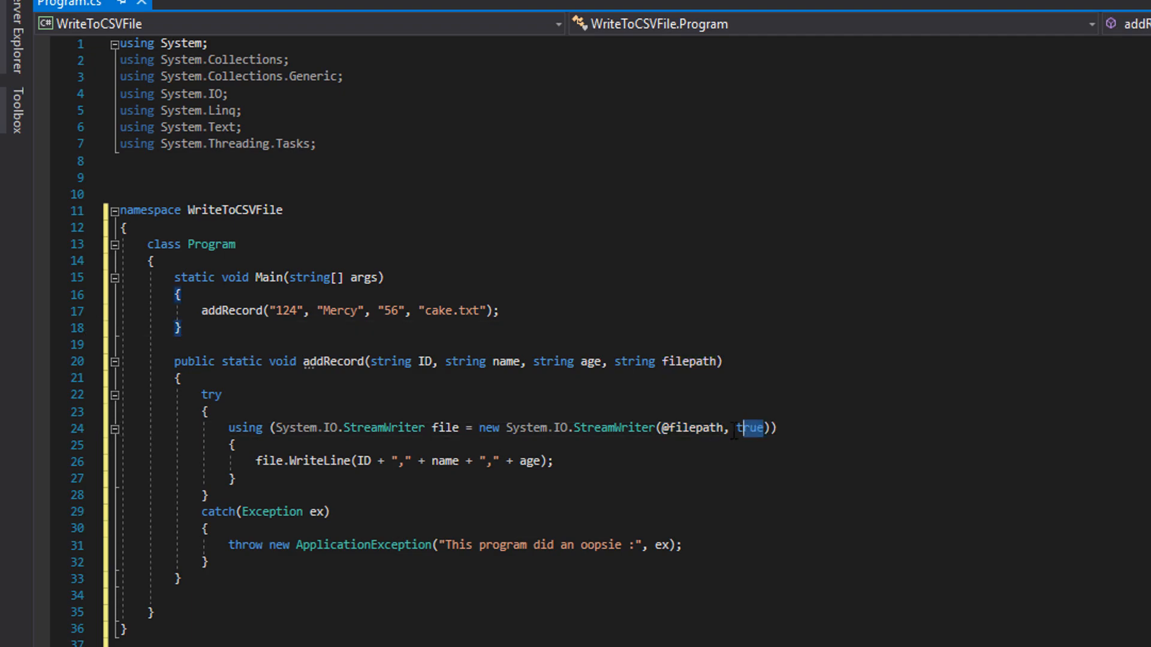
pyautogui.doubleClick(748, 428)
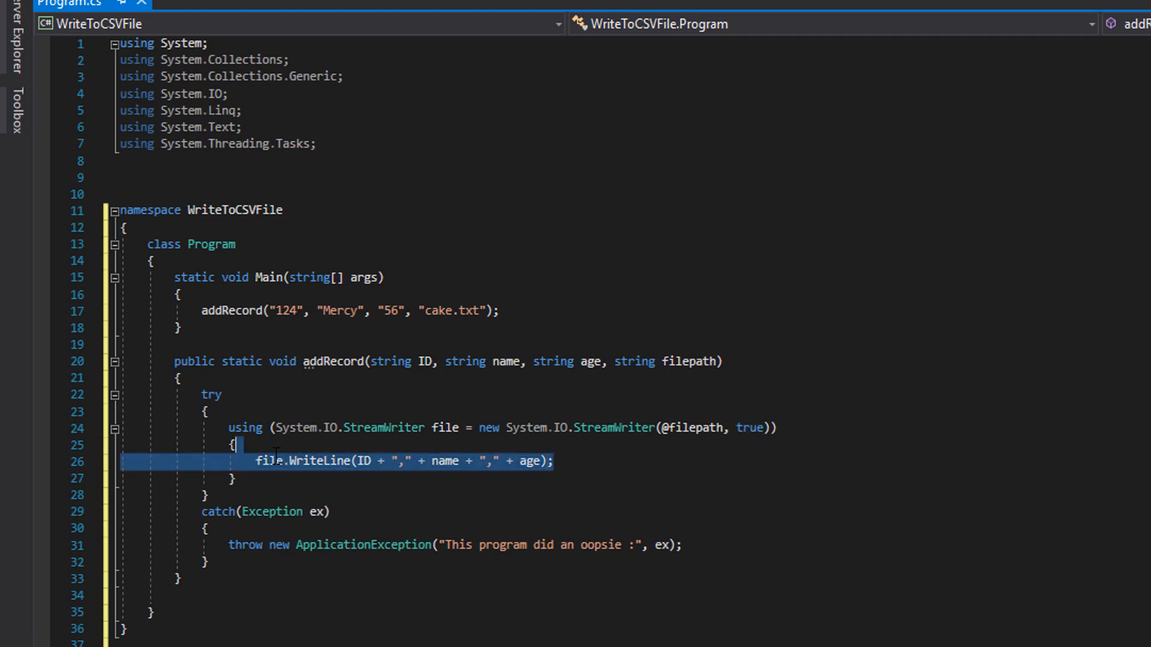
pyautogui.doubleClick(751, 428)
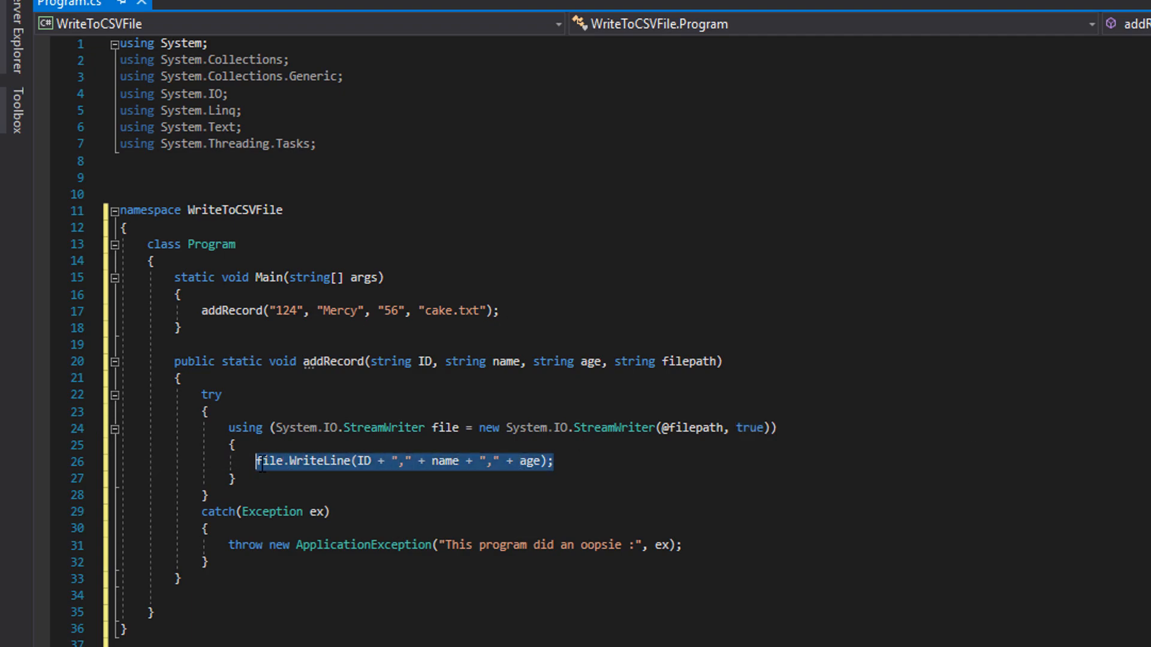
pyautogui.moveTo(270, 460)
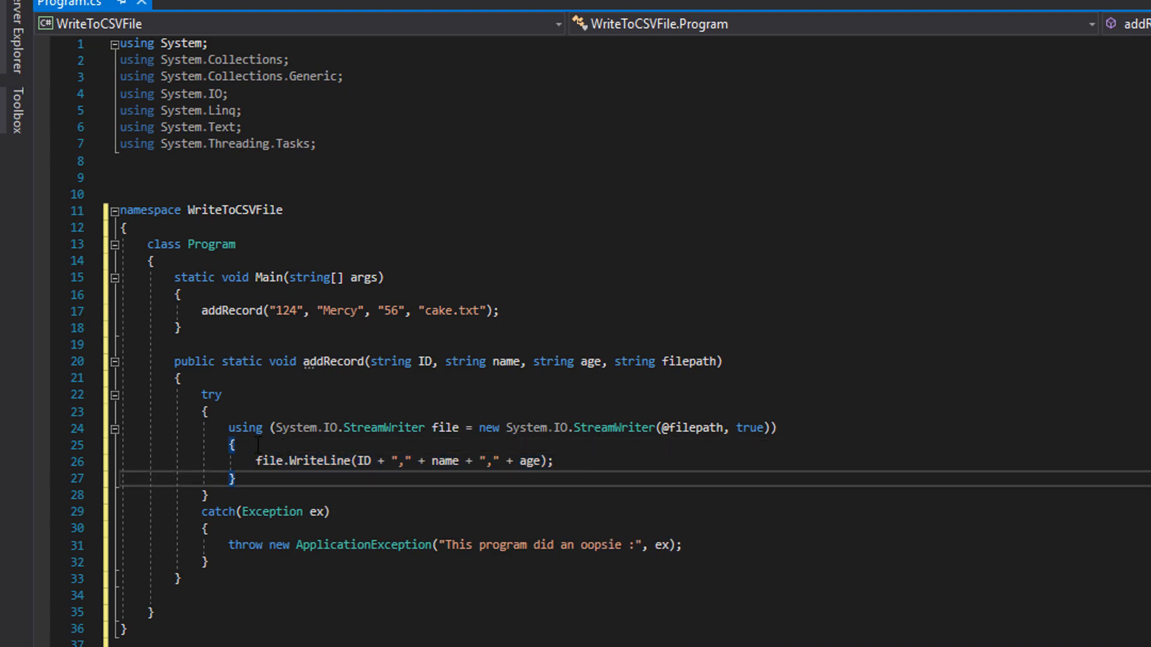
pyautogui.doubleClick(267, 460)
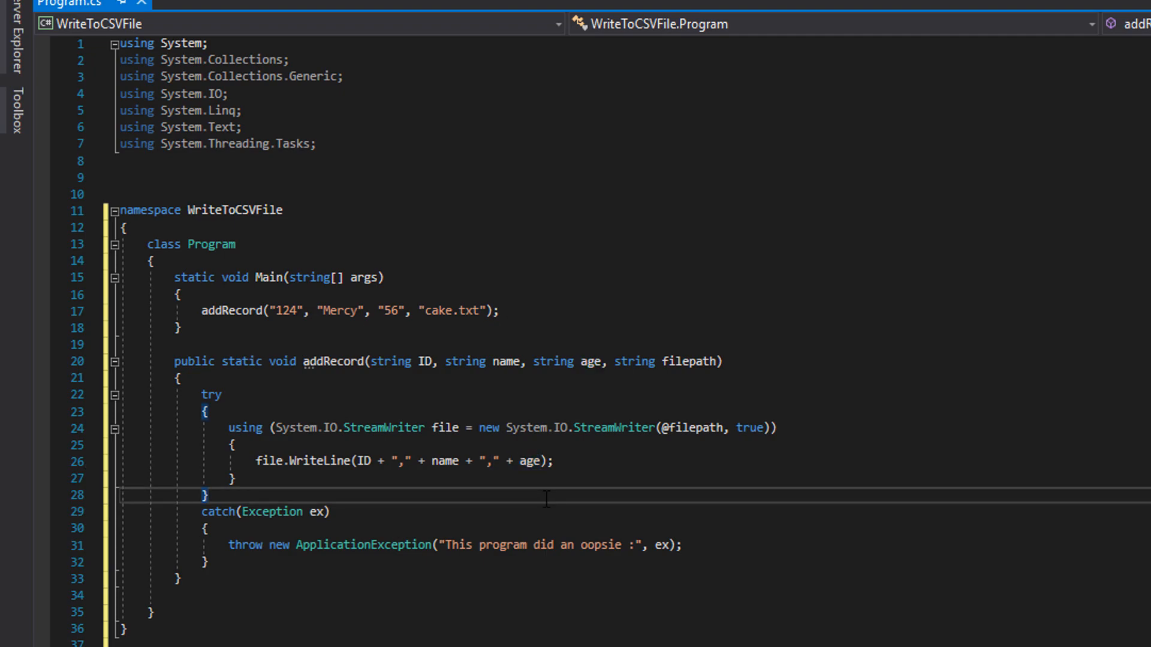
pyautogui.moveTo(391, 360)
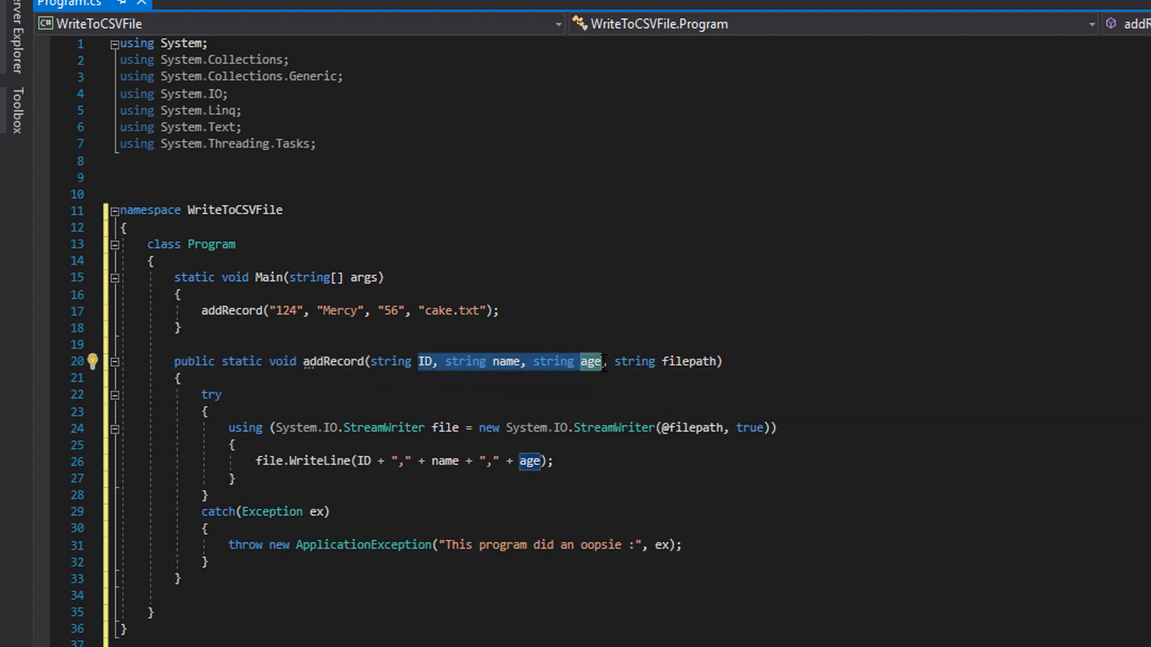
pyautogui.click(363, 460)
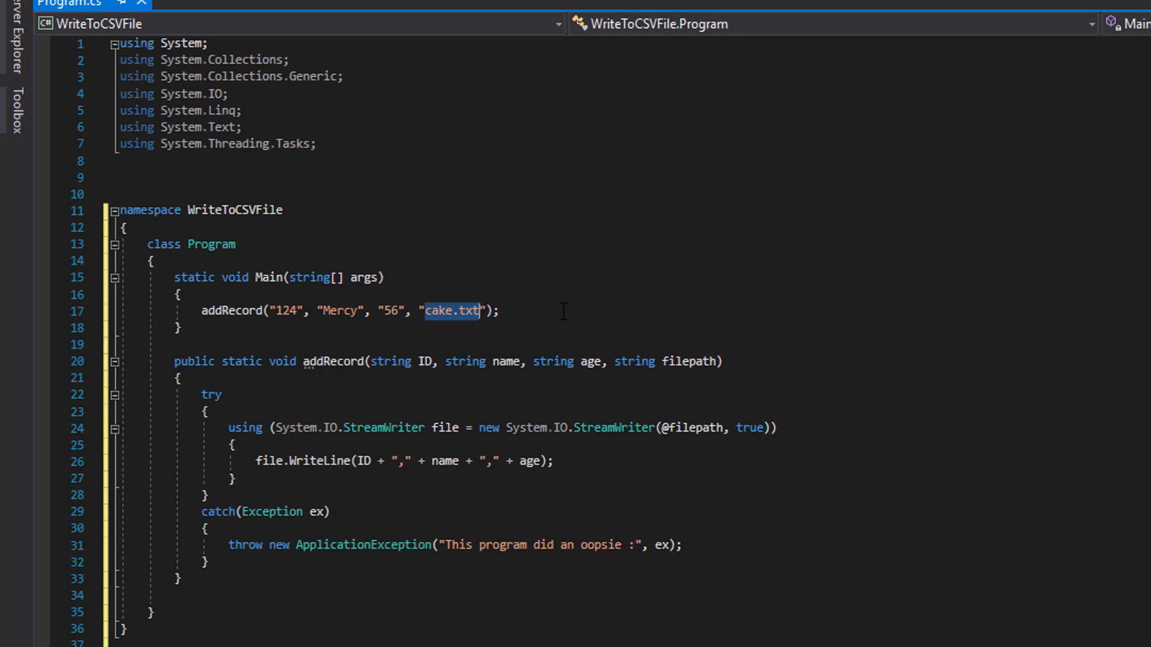
pyautogui.click(501, 310)
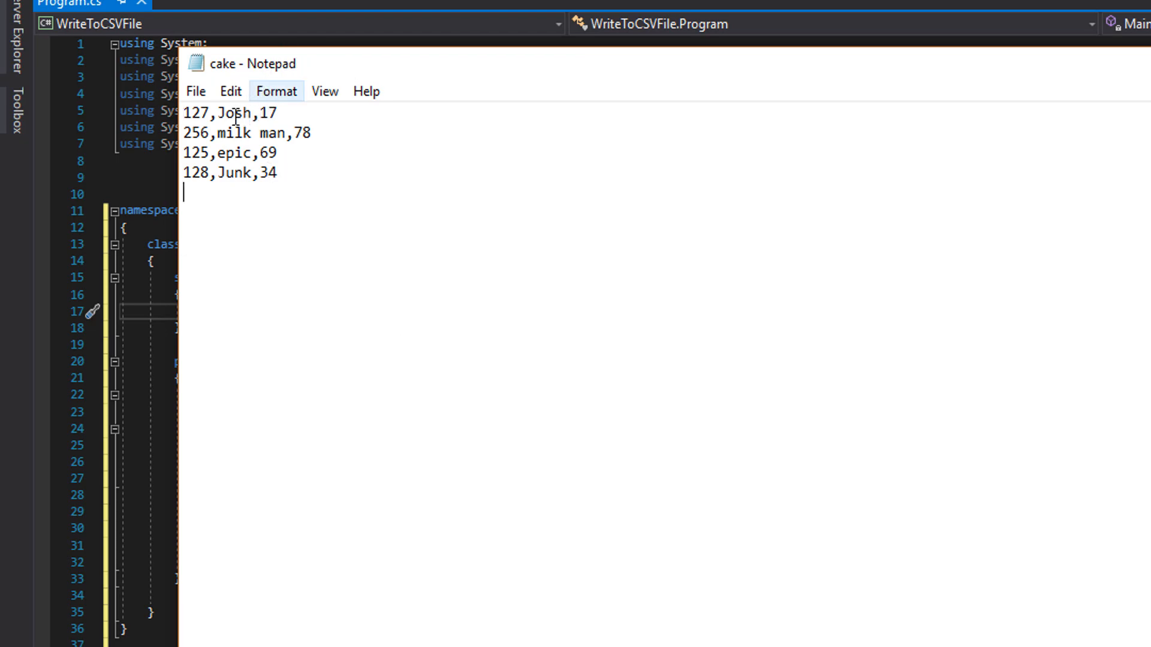
pyautogui.press('ctrl+a')
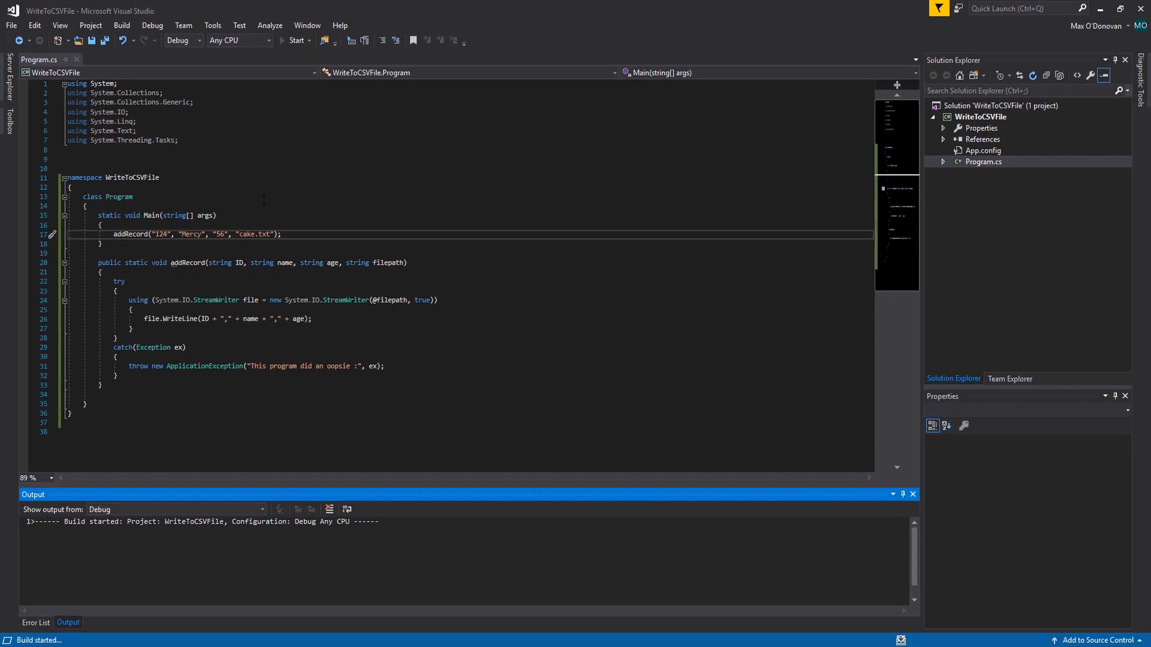
# - Run WriteToCSVFile and browse to its bin\Debug output folder containing cake
pyautogui.click(296, 41)
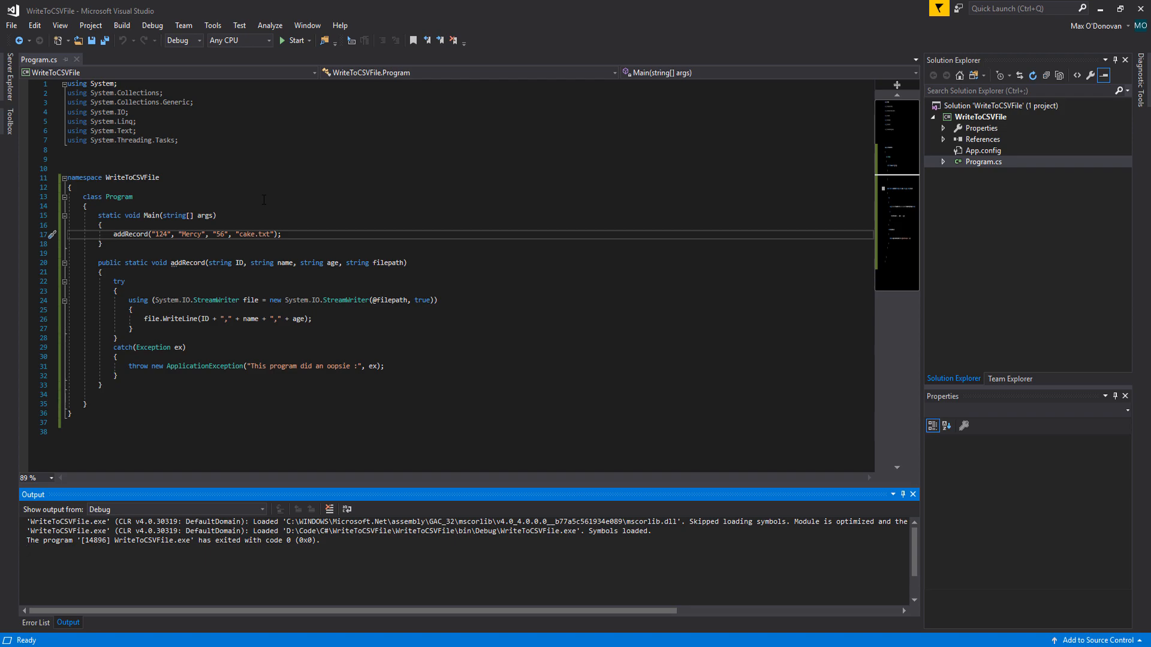
pyautogui.tripleClick(196, 234)
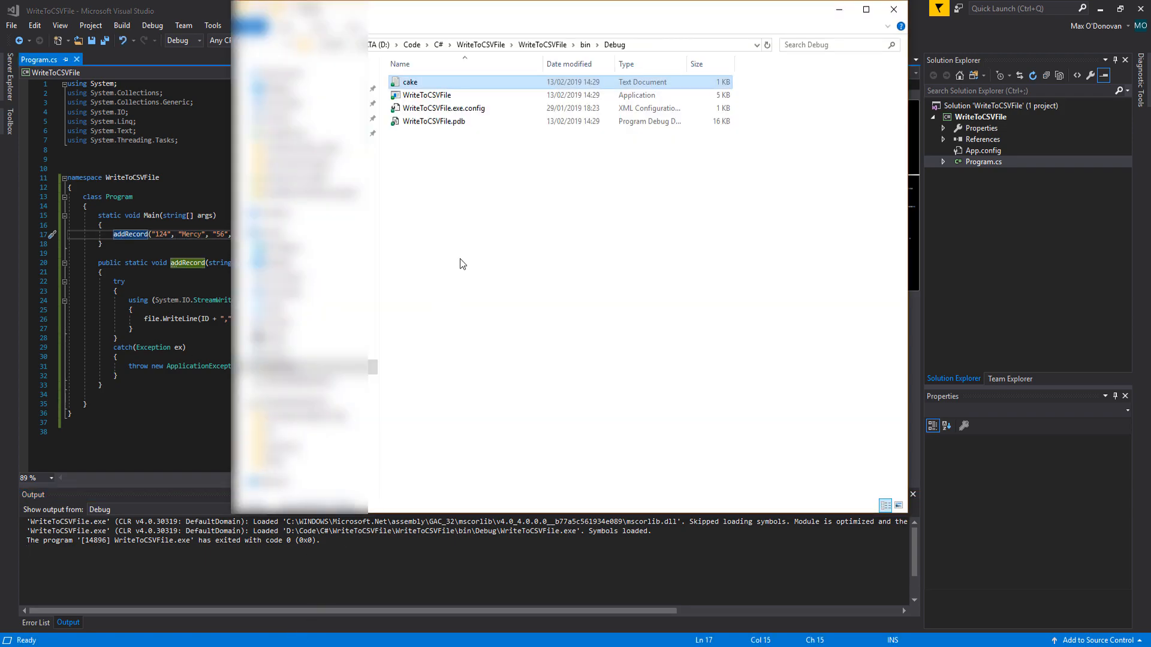
pyautogui.click(427, 95)
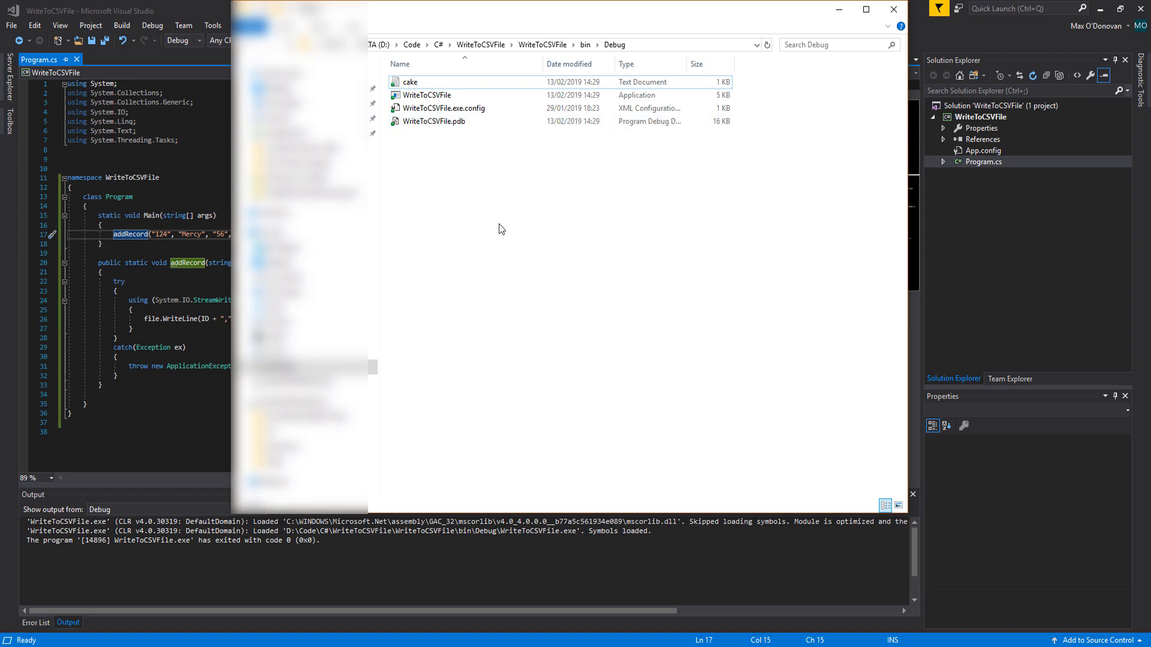
pyautogui.moveTo(499, 224)
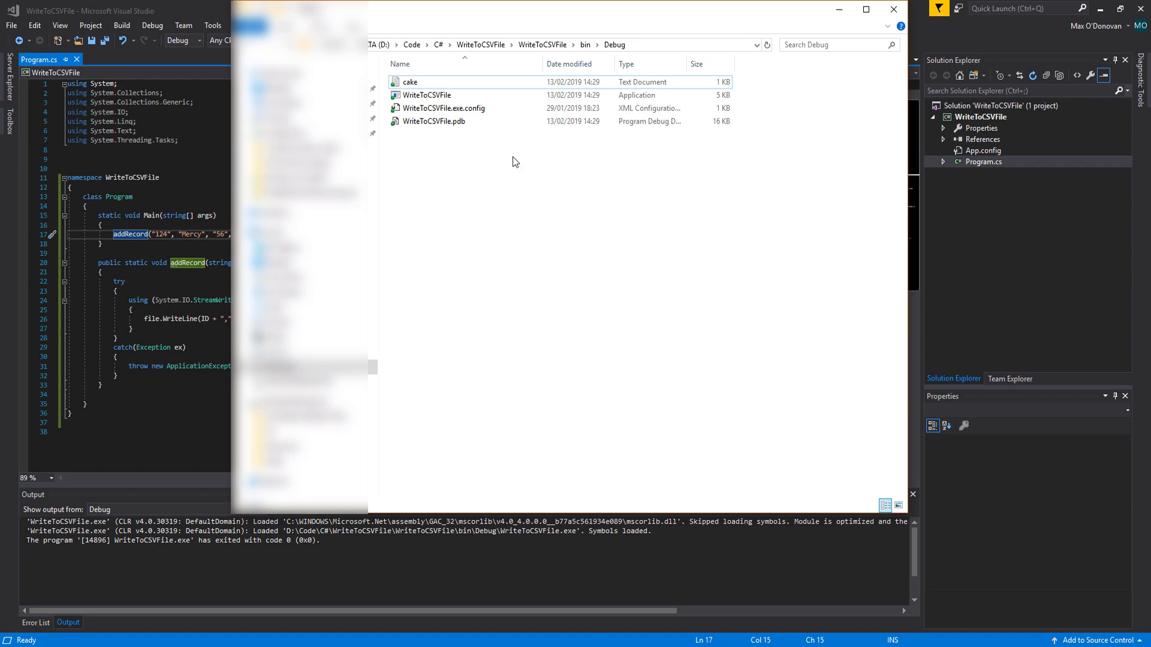
# - Reopen cake.txt in Notepad showing the appended 124,Mercy,56 records, then reach the File menu
pyautogui.doubleClick(409, 82)
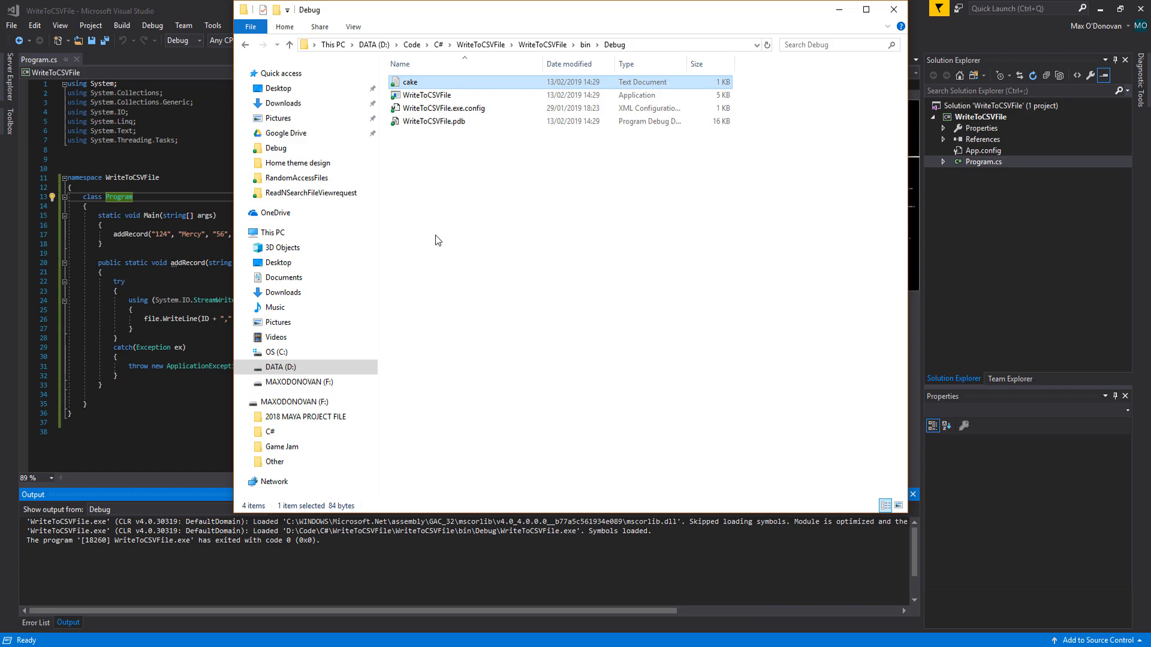
pyautogui.doubleClick(410, 81)
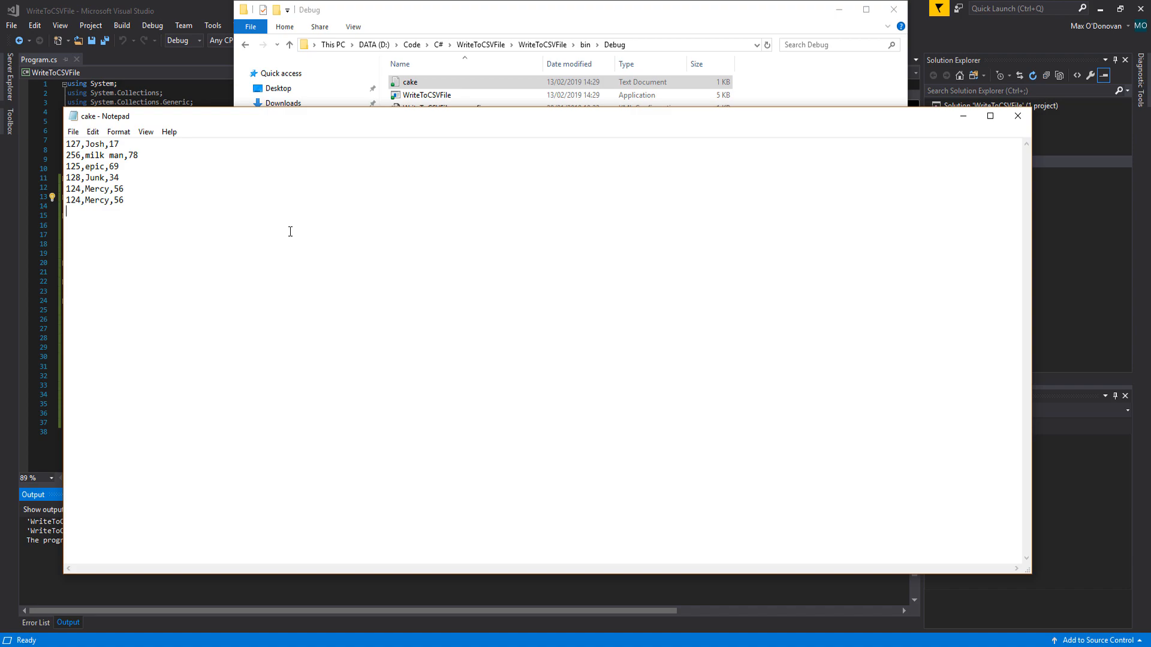
pyautogui.click(73, 132)
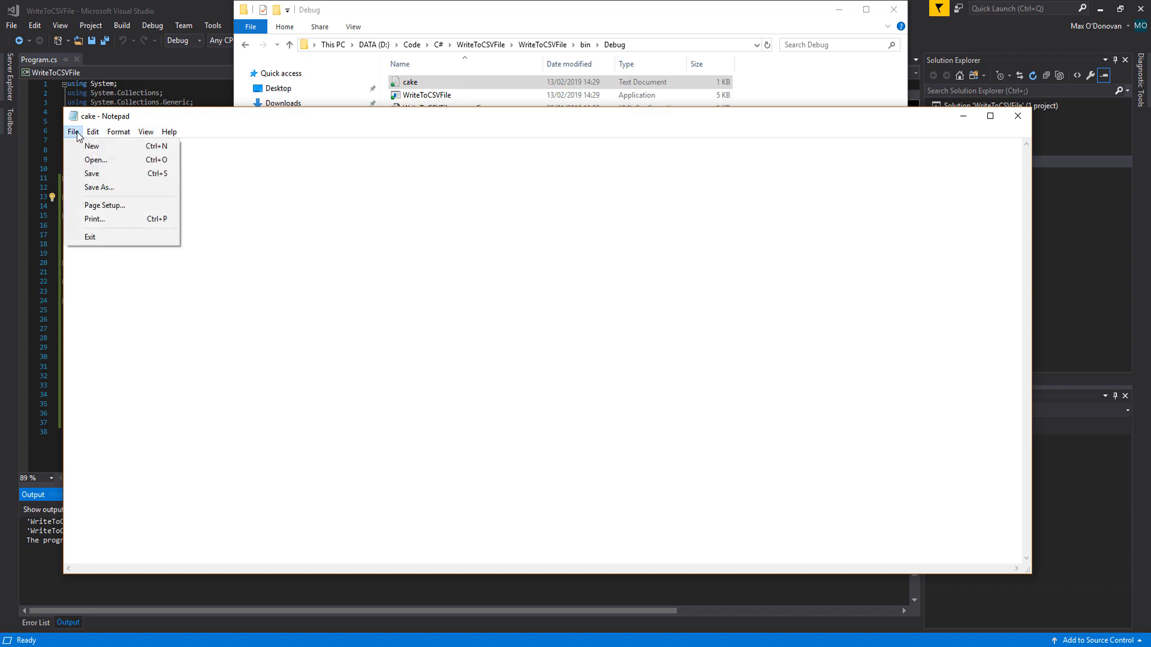